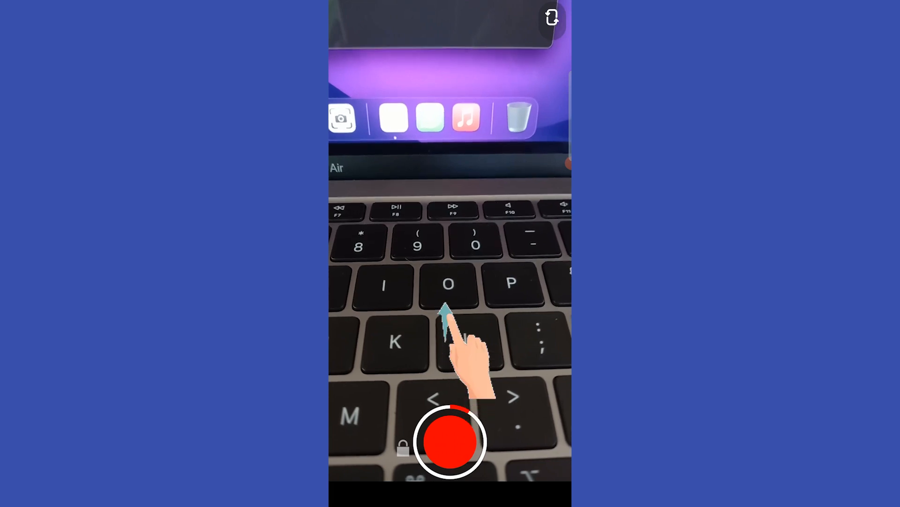
Step: Finish recording the zoom-in clip of the laptop keyboard so it opens in preview
click(451, 441)
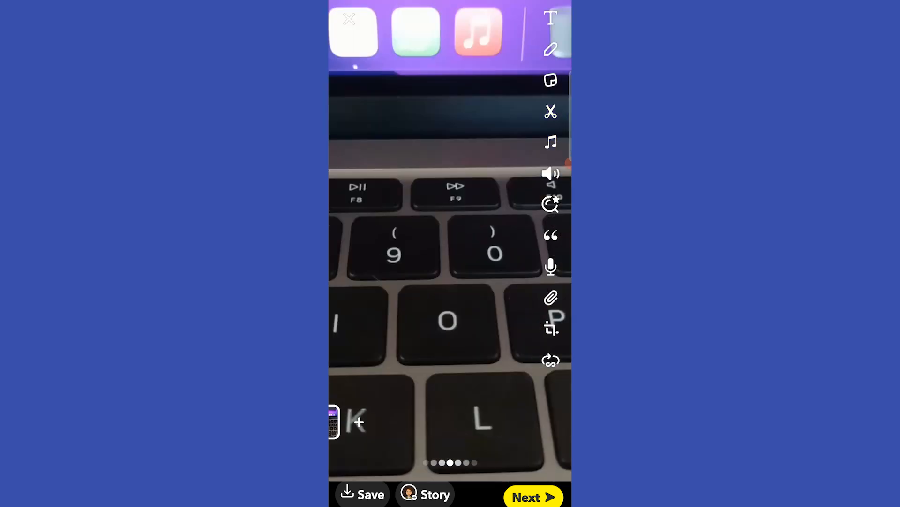
Step: Mute the keyboard clip's audio and bring up its looping and length options
click(551, 174)
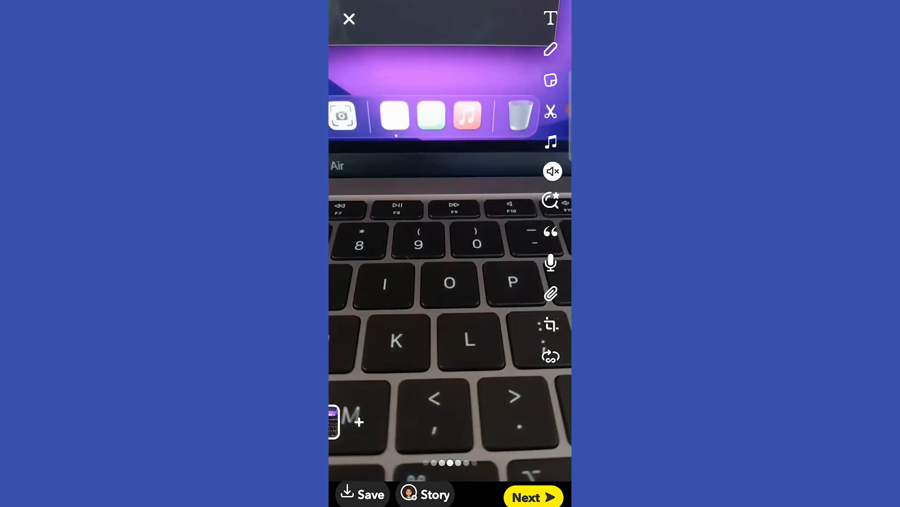
click(333, 422)
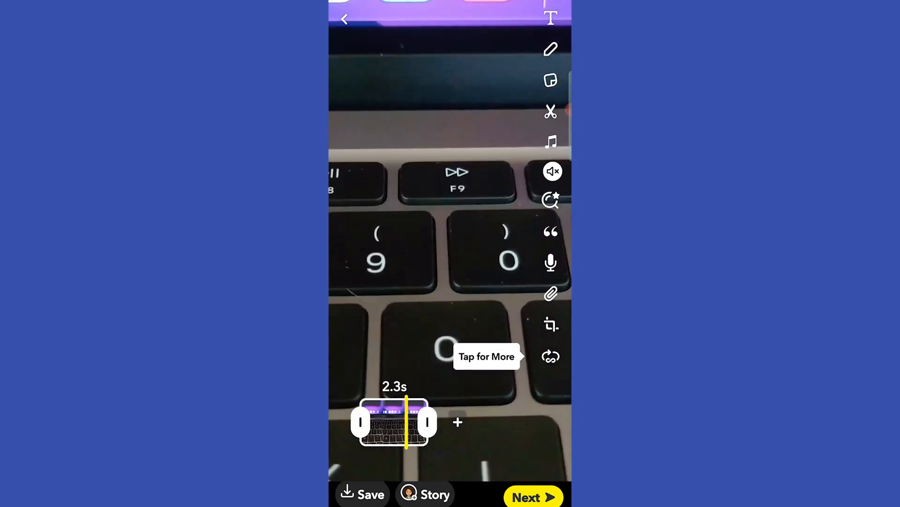